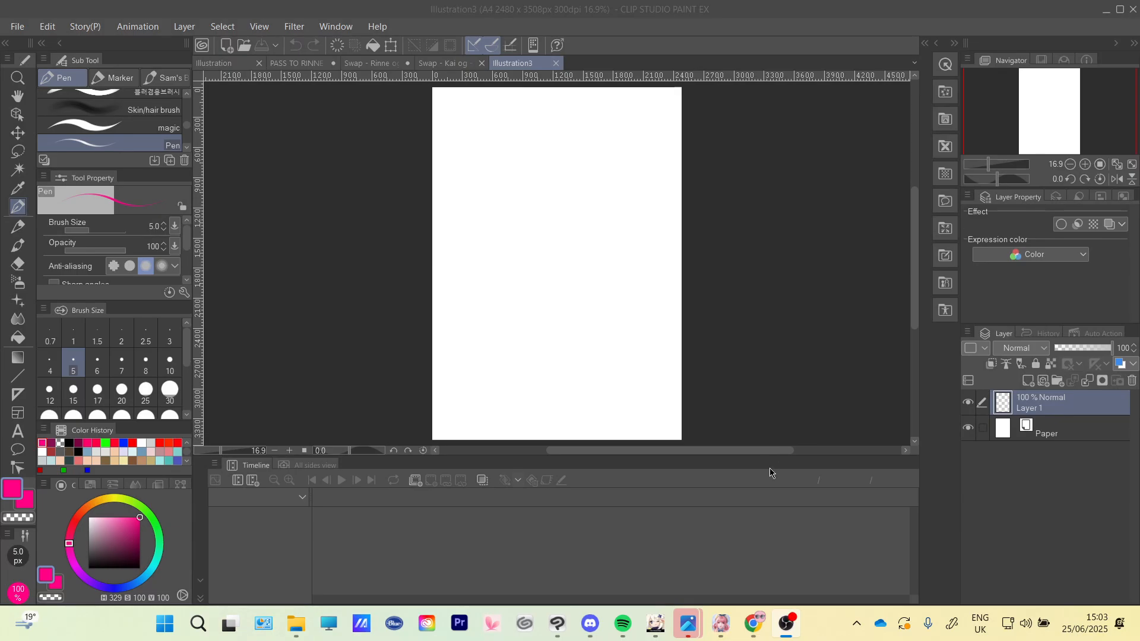
mouse_move(753, 445)
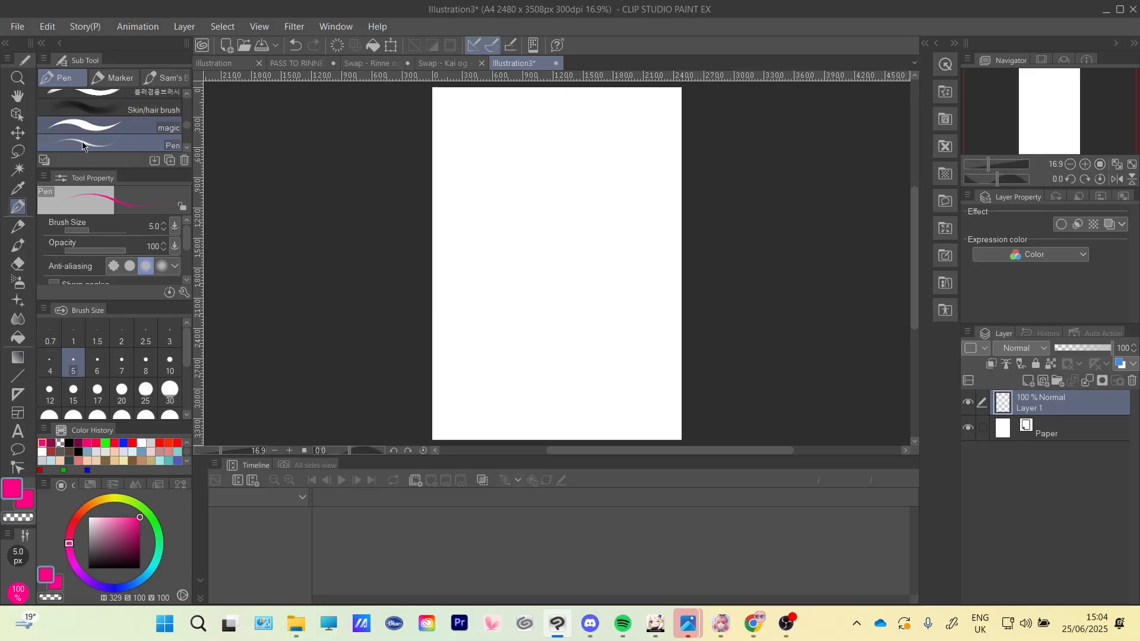
mouse_move(59, 260)
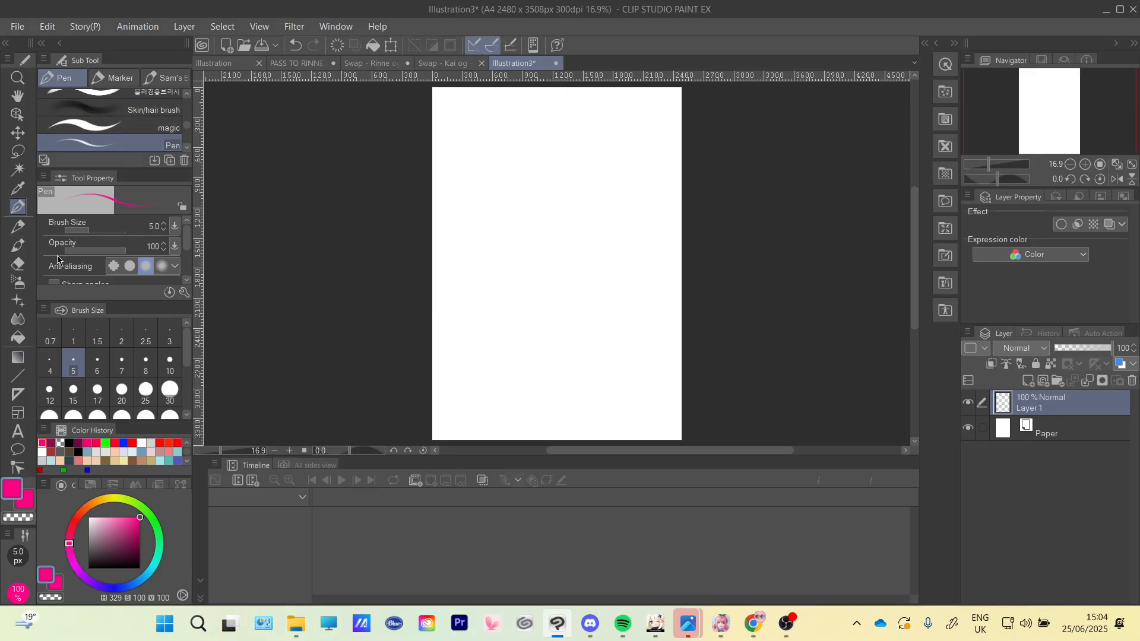
mouse_move(173, 246)
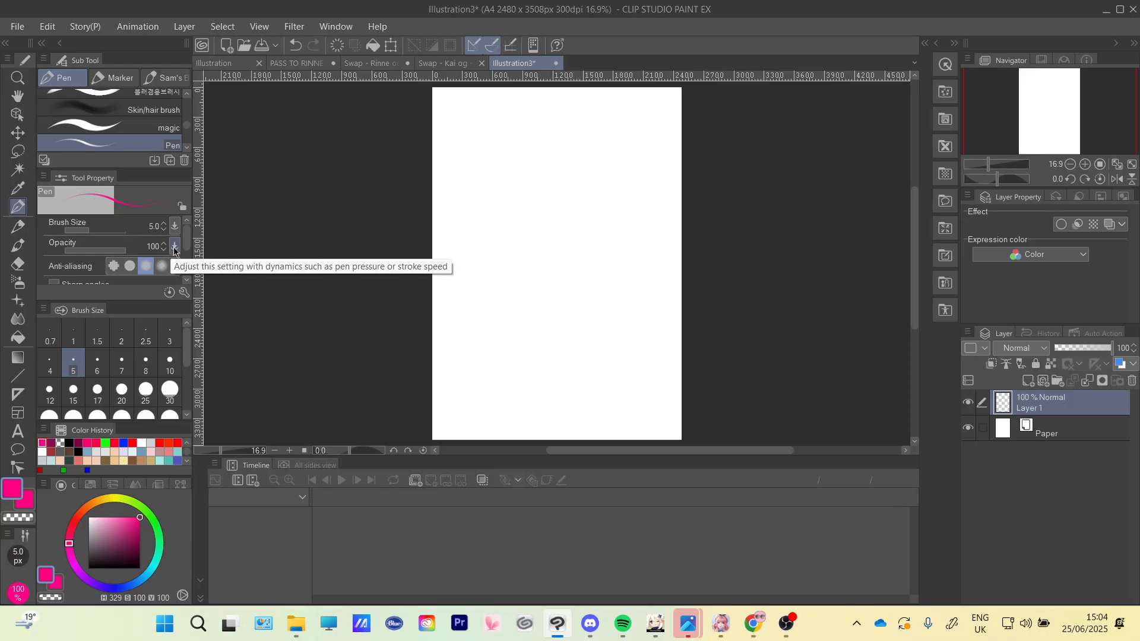
Link the pen's opacity to pen pressure in Opacity Dynamics, toggling it off and back on
click(174, 246)
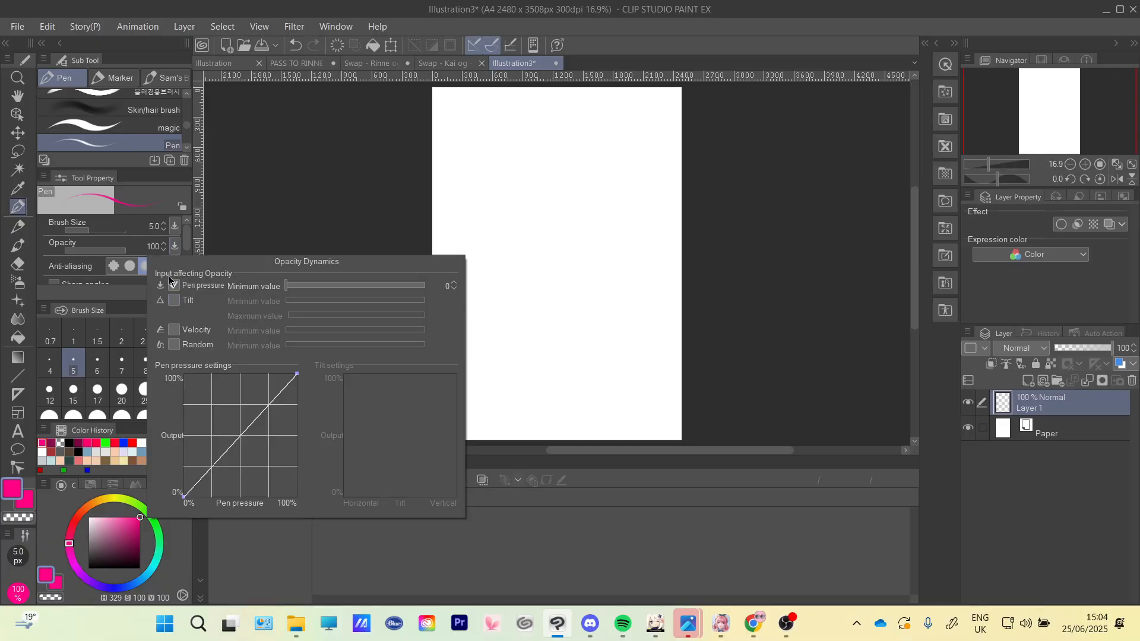
click(175, 285)
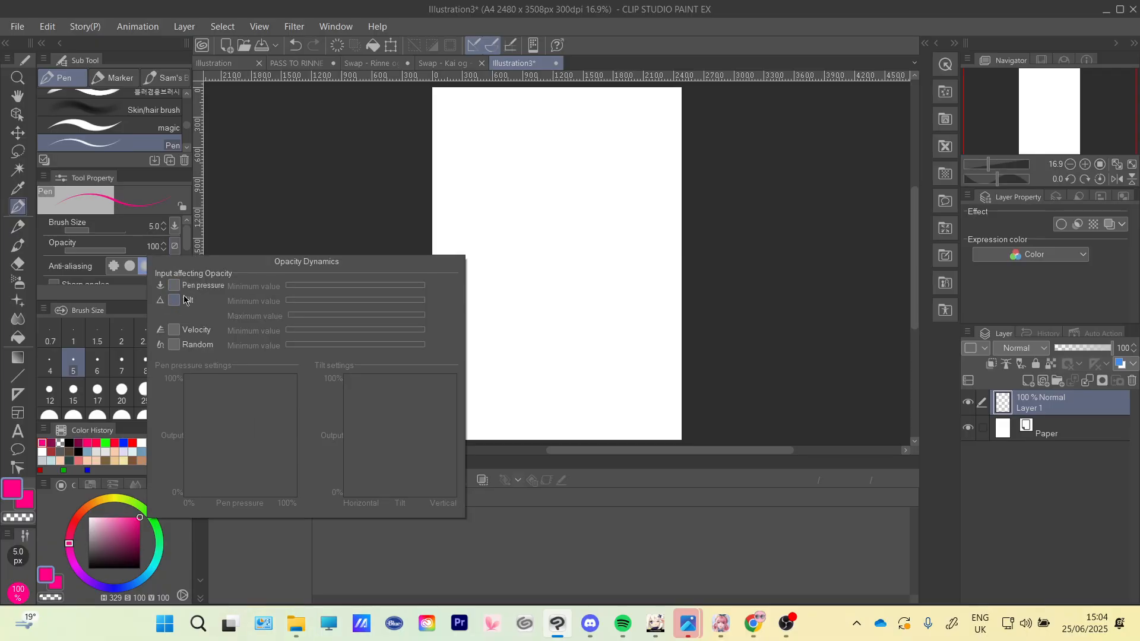
mouse_move(174, 285)
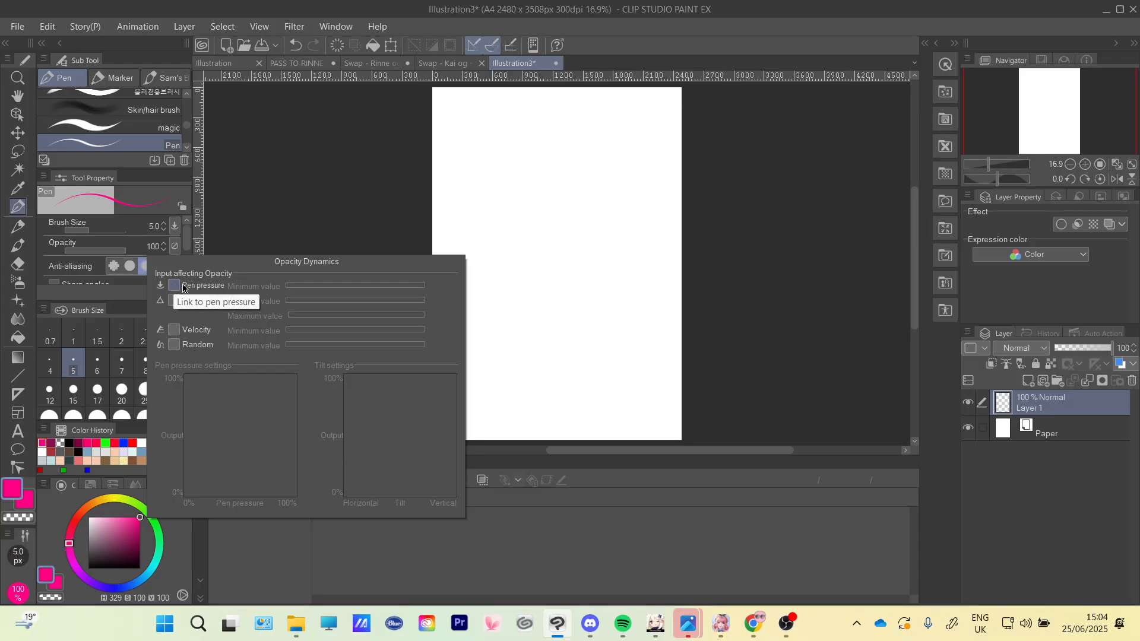
click(173, 285)
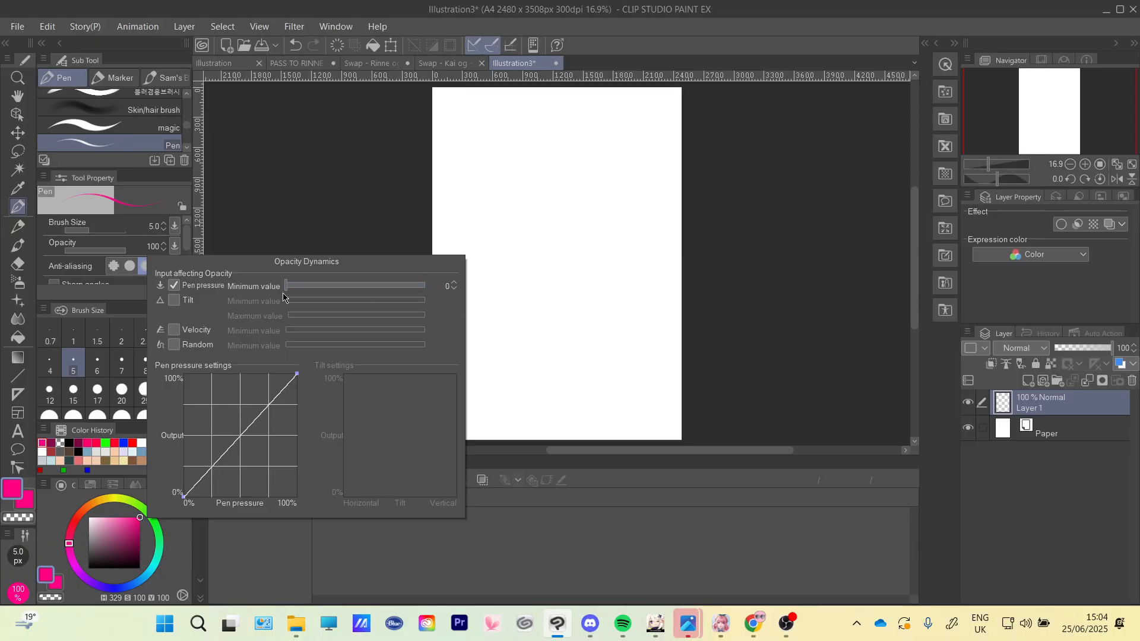
mouse_move(240, 442)
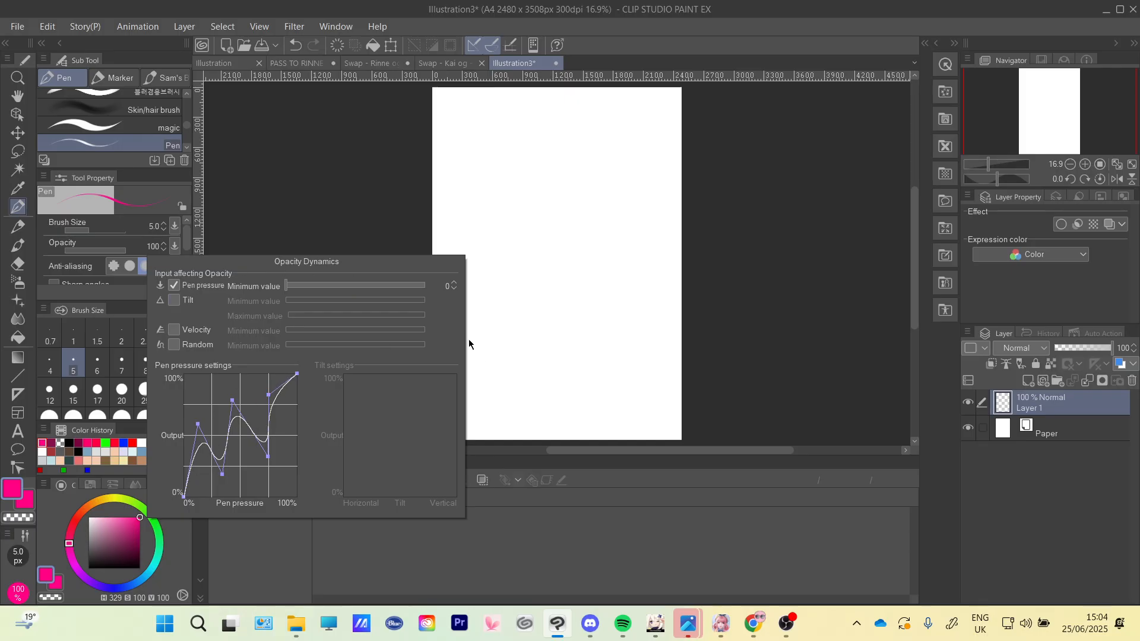
Close the Opacity Dynamics panel after shaping the wavy pressure curve
click(469, 344)
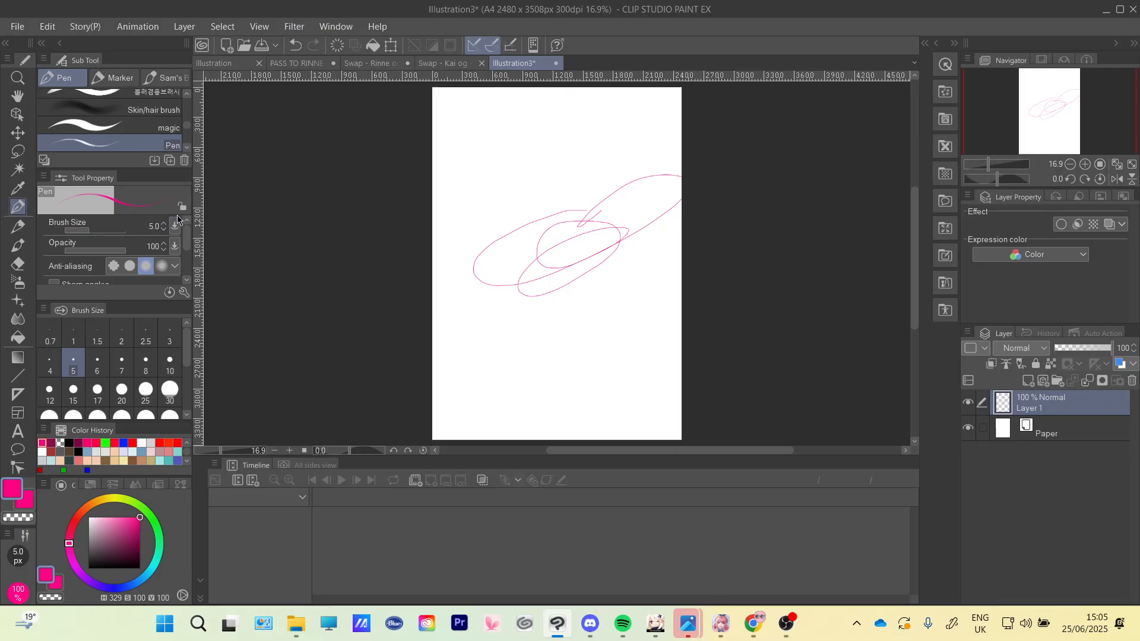
mouse_move(416, 288)
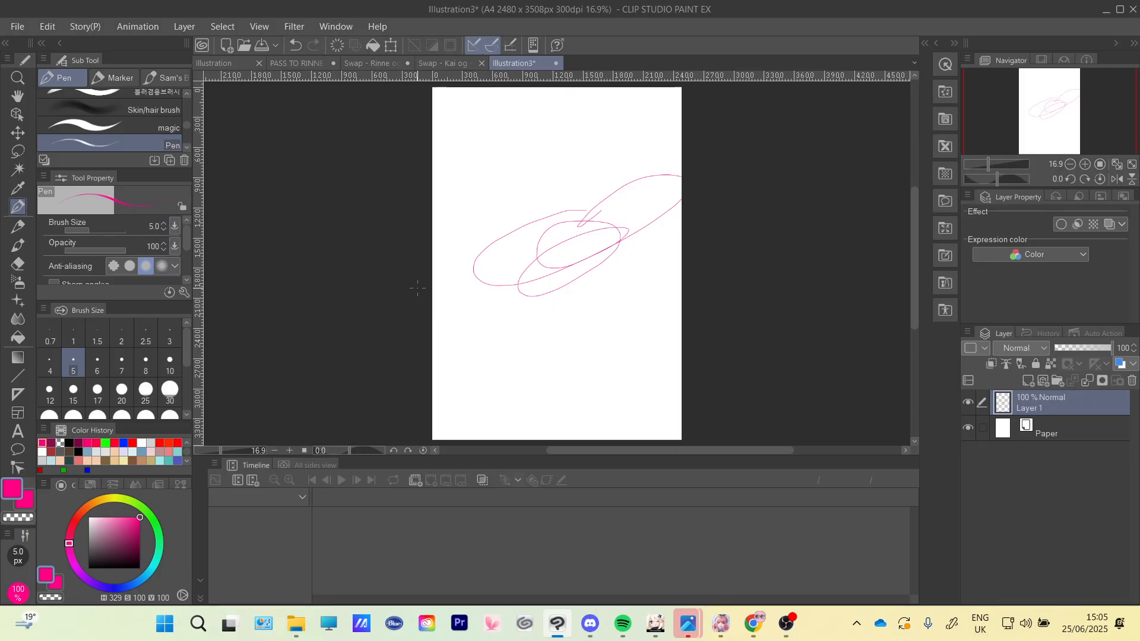
mouse_move(408, 284)
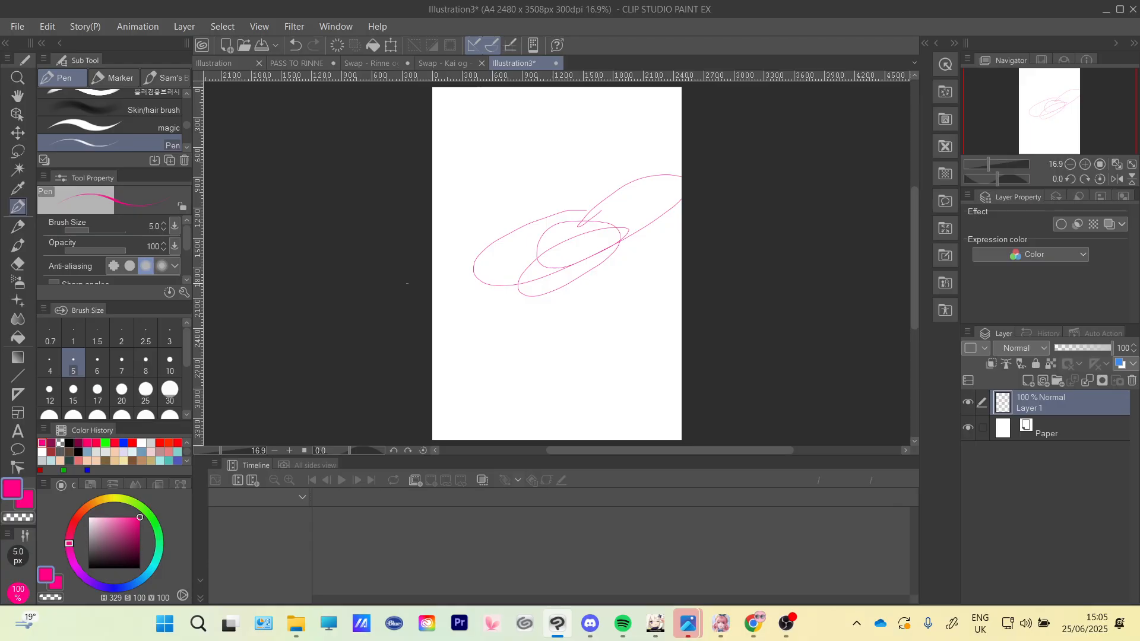
mouse_move(449, 283)
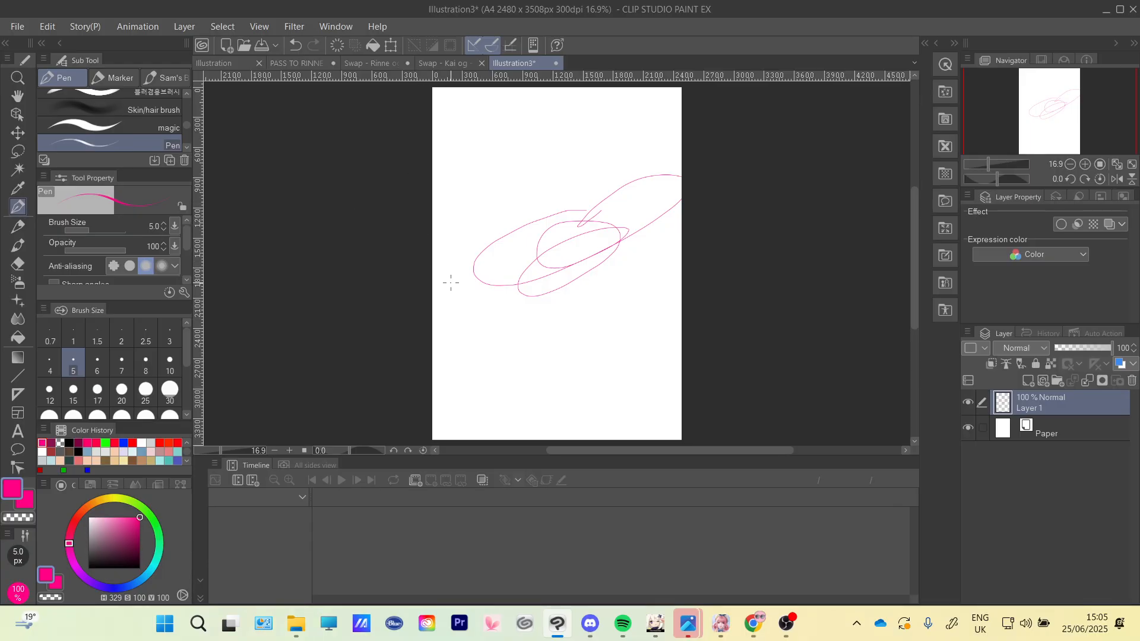